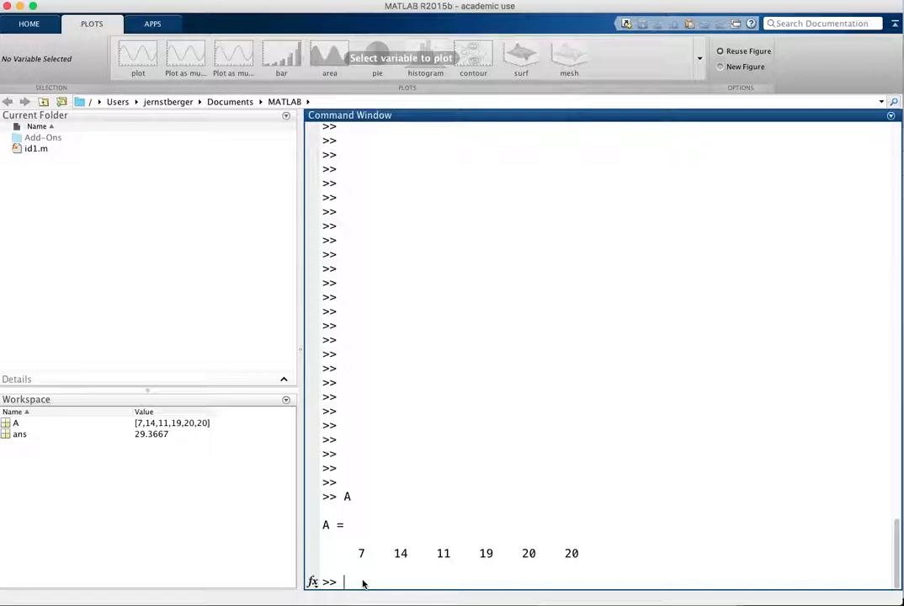
pyautogui.write('s')
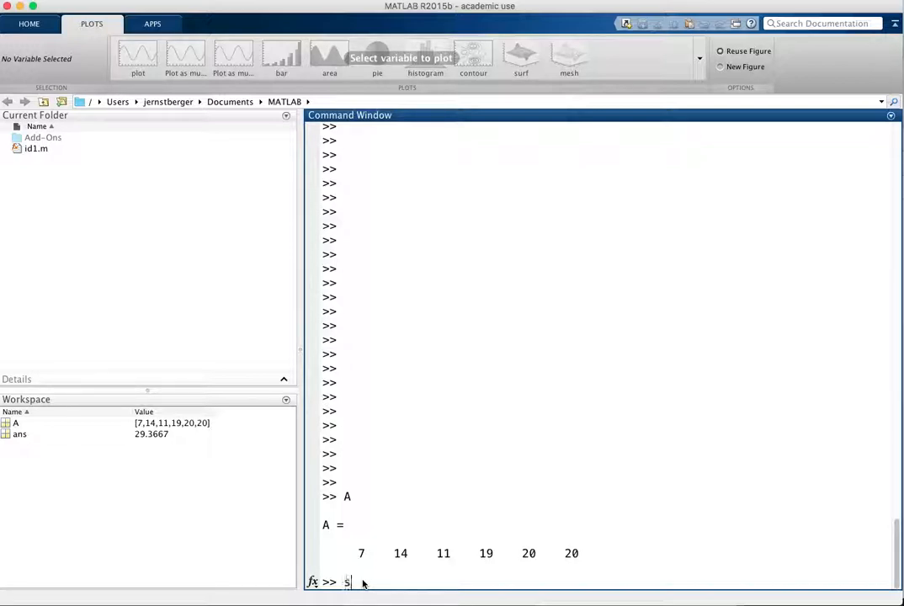
pyautogui.write('td(A)')
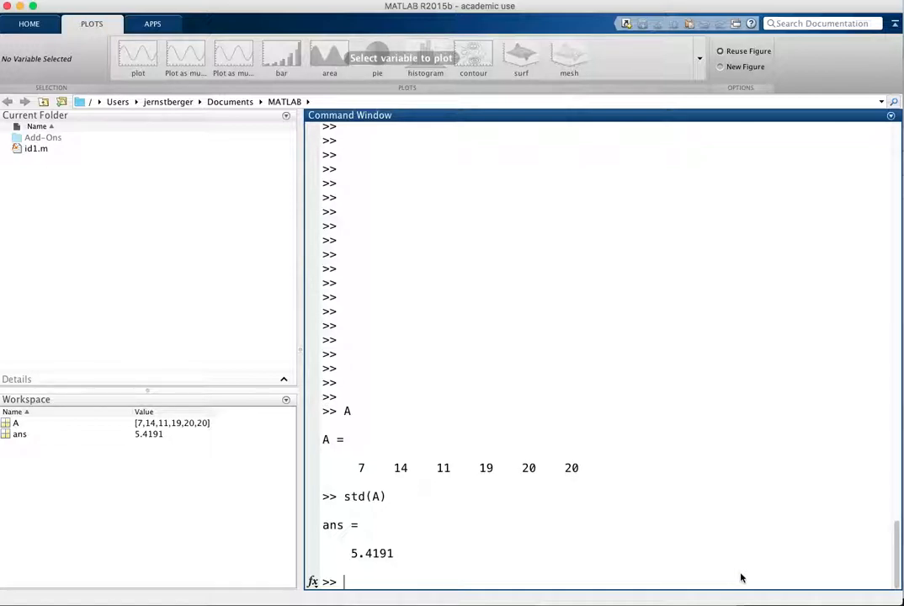
pyautogui.write('var(A)')
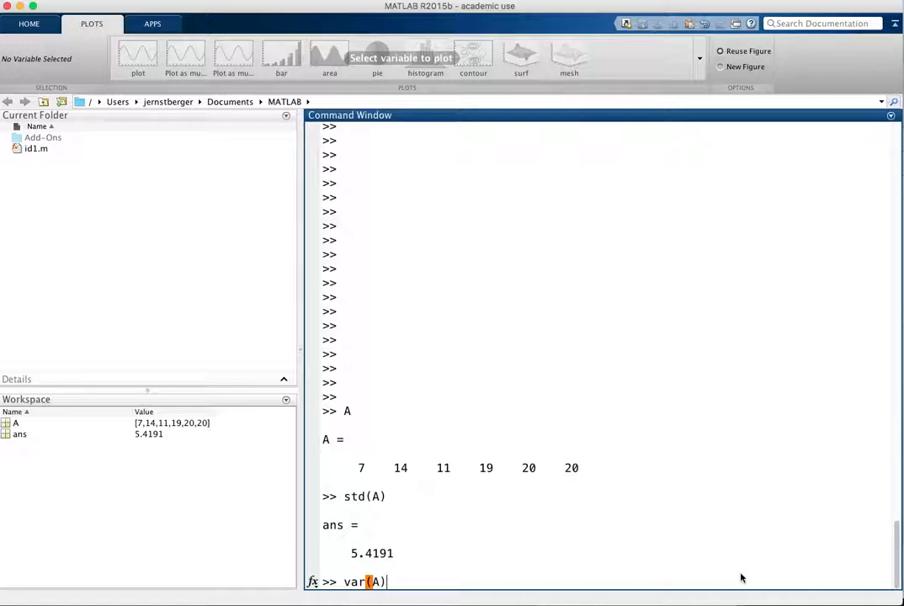